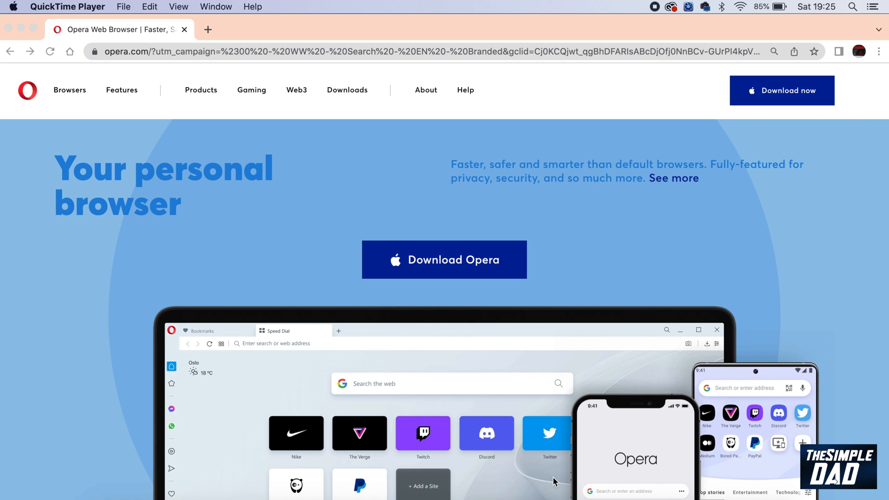
{"action": "mouse_move", "coordinate": [243, 152]}
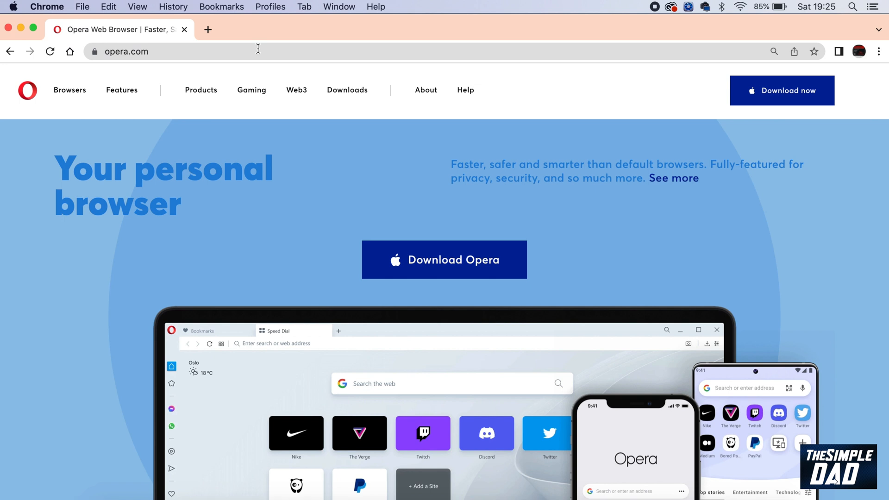
{"action": "mouse_move", "coordinate": [473, 304]}
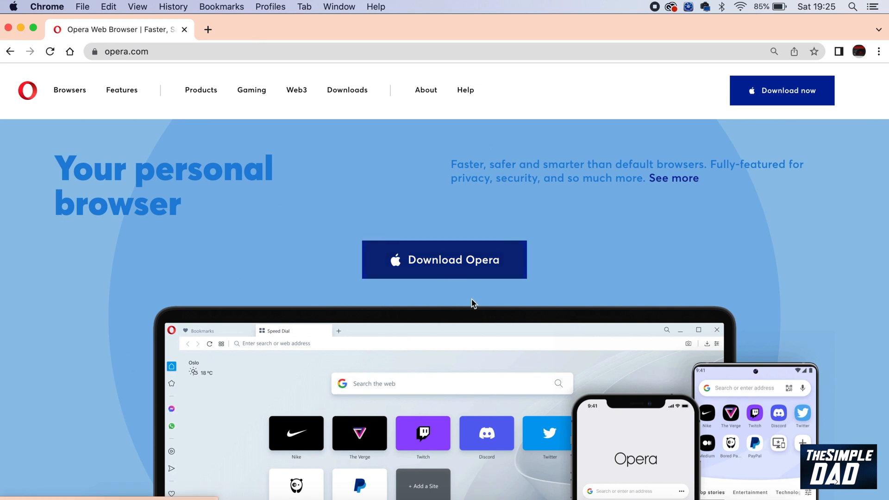
Go to opera.com's Downloads page and start the OperaSetup.zip download for Mac.
{"action": "left_click", "coordinate": [348, 91]}
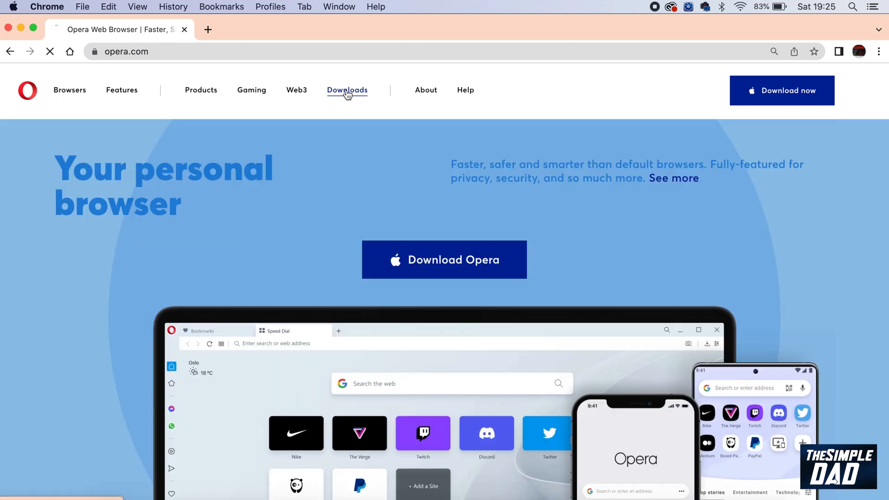
{"action": "left_click", "coordinate": [346, 90]}
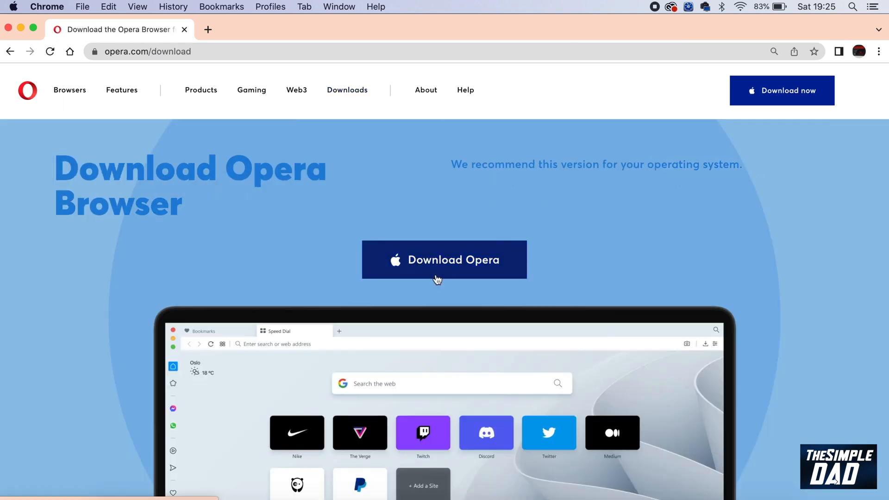
{"action": "mouse_move", "coordinate": [522, 228]}
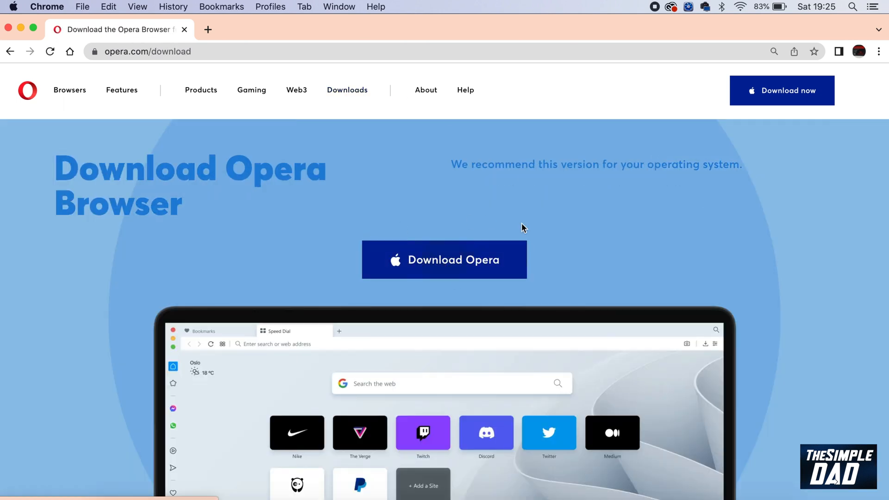
{"action": "left_click", "coordinate": [444, 259]}
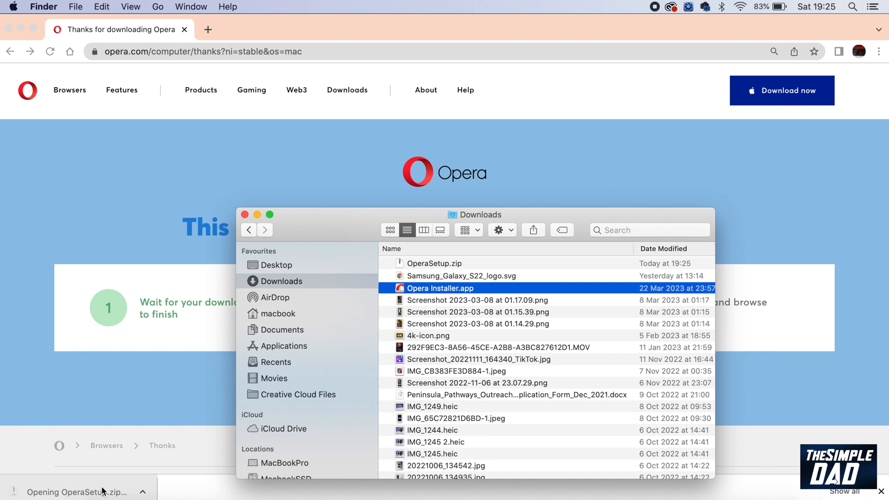
Run Opera Installer.app from the Downloads folder so Opera opens its welcome setup.
{"action": "double_click", "coordinate": [442, 288]}
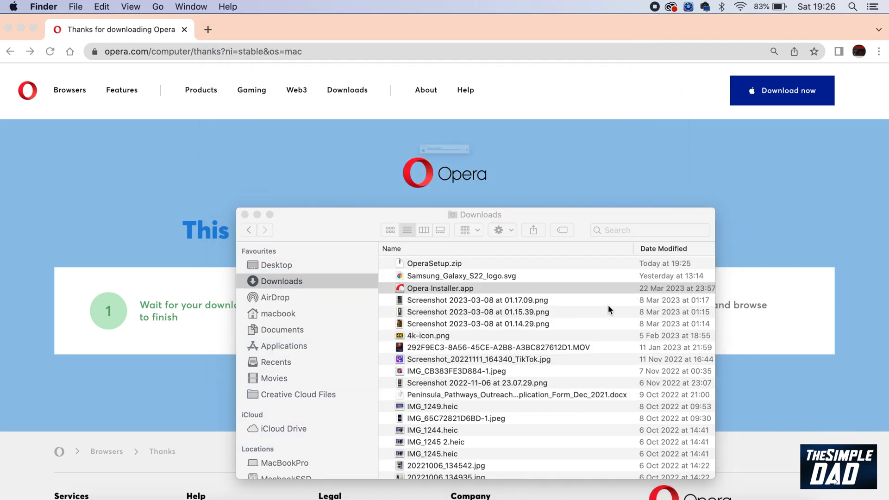
{"action": "double_click", "coordinate": [440, 288]}
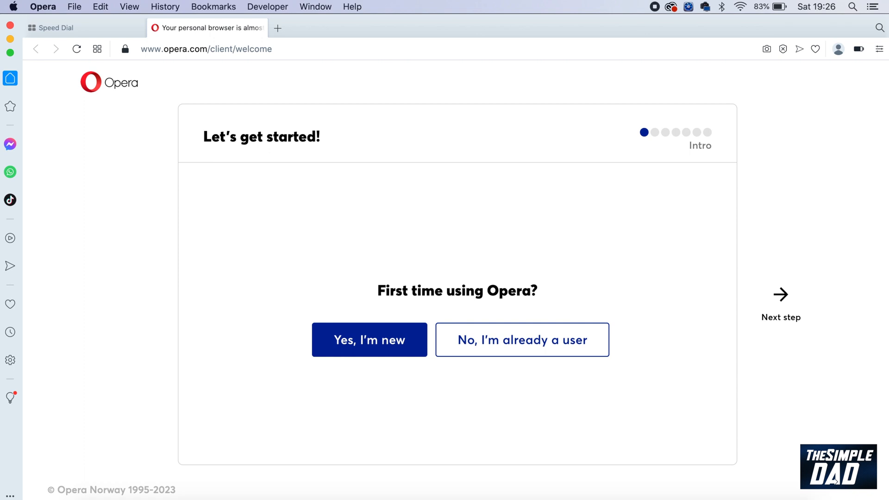
{"action": "mouse_move", "coordinate": [264, 186]}
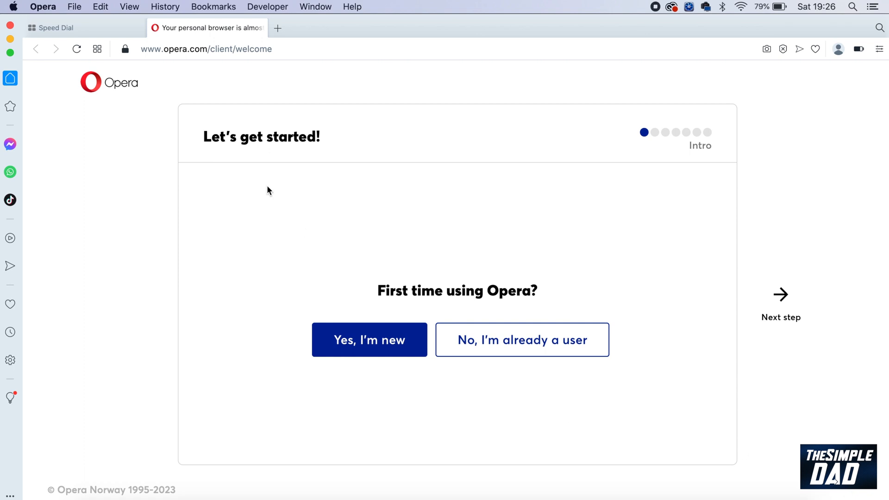
{"action": "mouse_move", "coordinate": [395, 292]}
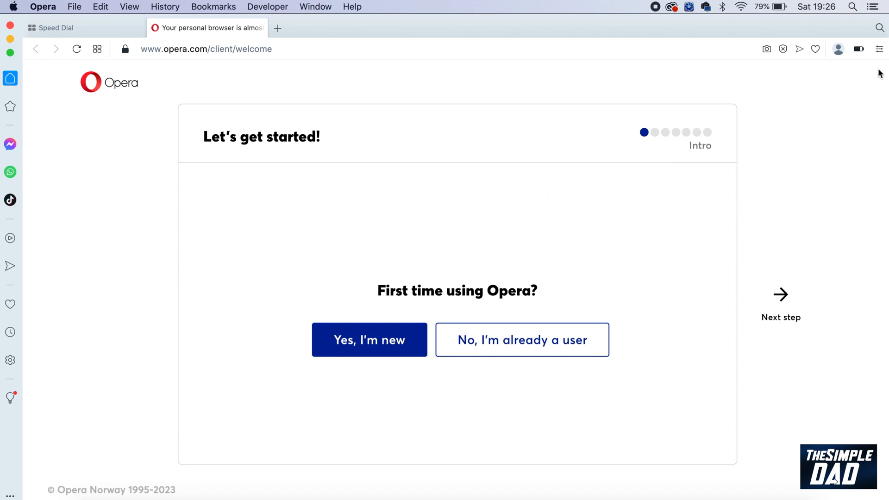
In Easy Setup, switch on AI Prompts (Early Access) to add ChatGPT and ChatSonic to the sidebar.
{"action": "left_click", "coordinate": [877, 49]}
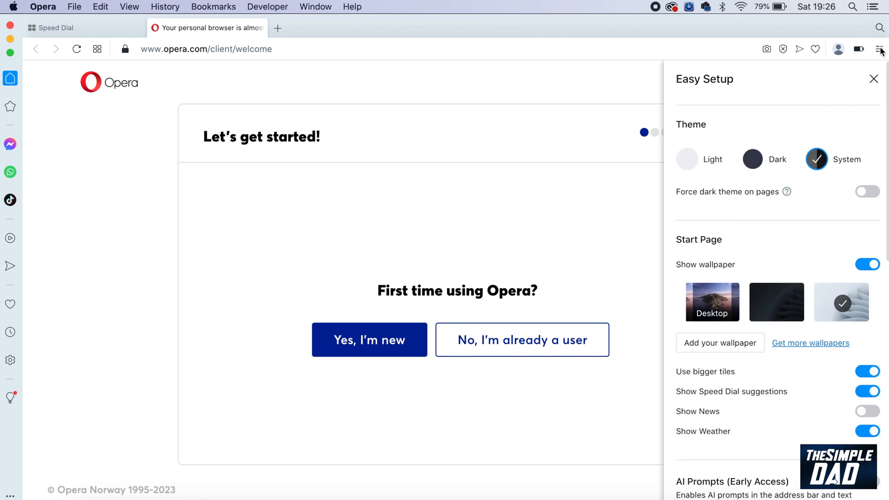
{"action": "scroll", "scroll_direction": "down", "scroll_amount": 3}
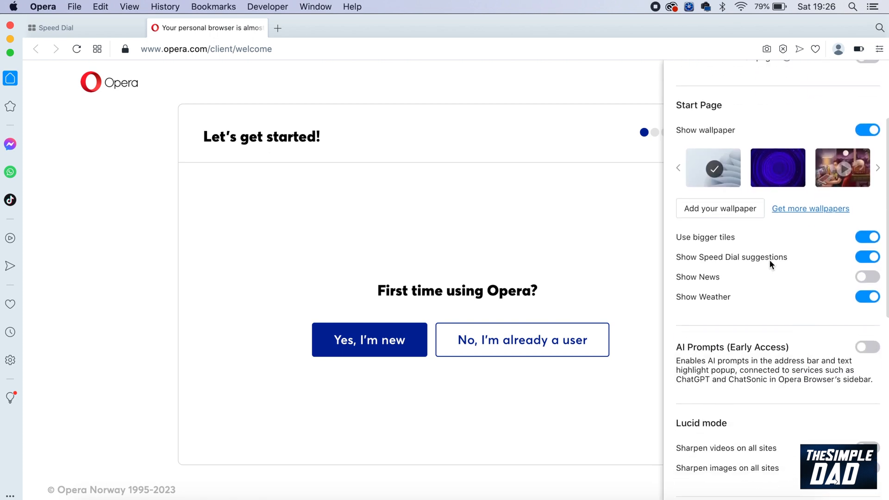
{"action": "scroll", "scroll_direction": "down", "scroll_amount": 3}
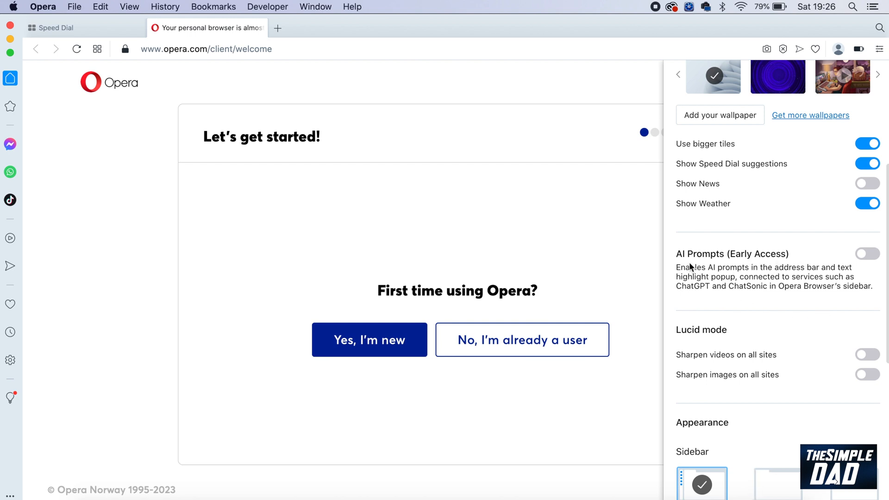
{"action": "mouse_move", "coordinate": [717, 276]}
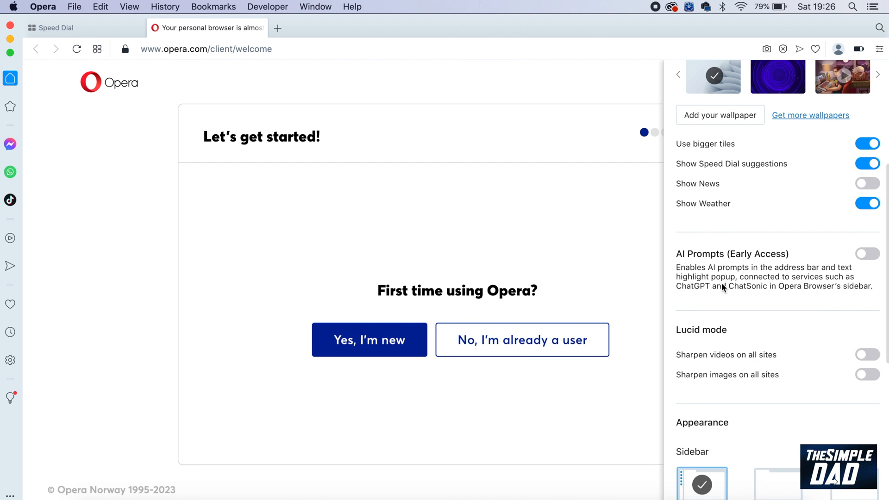
{"action": "mouse_move", "coordinate": [843, 294]}
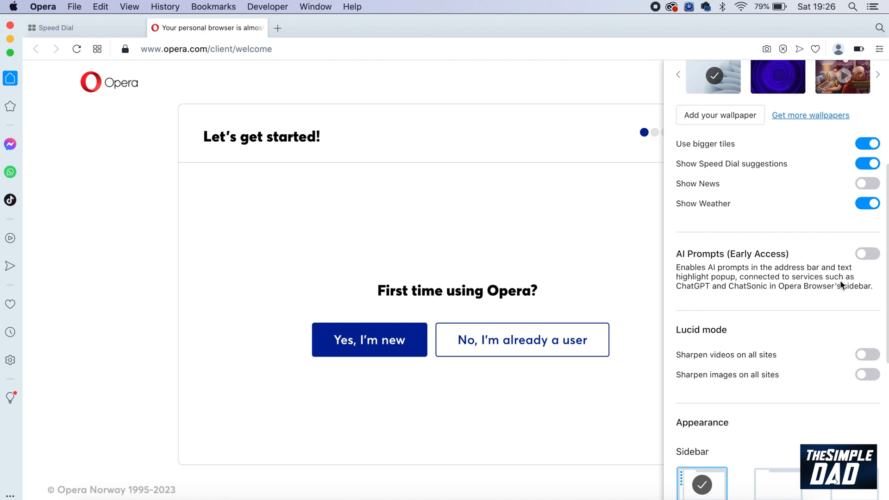
{"action": "mouse_move", "coordinate": [722, 298]}
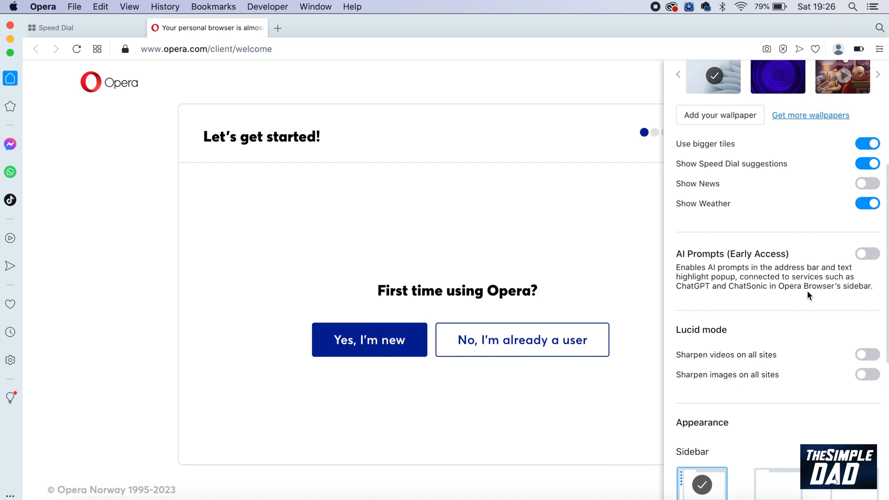
{"action": "mouse_move", "coordinate": [518, 261]}
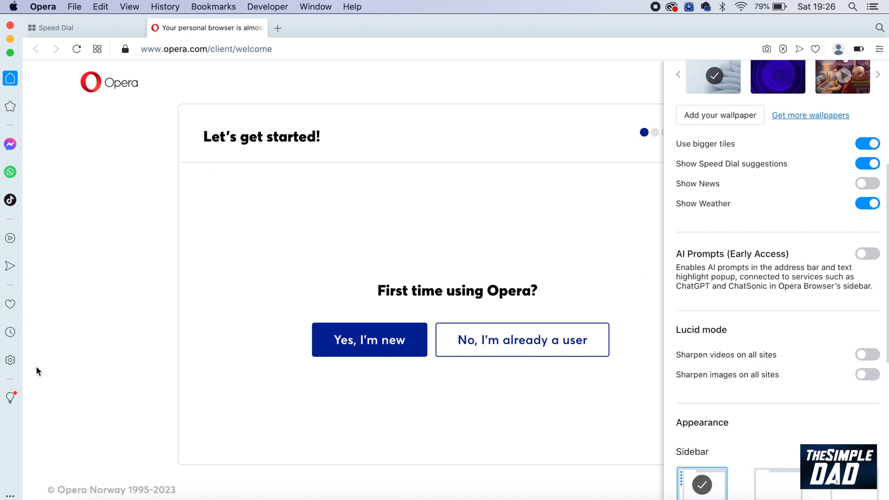
{"action": "mouse_move", "coordinate": [634, 281]}
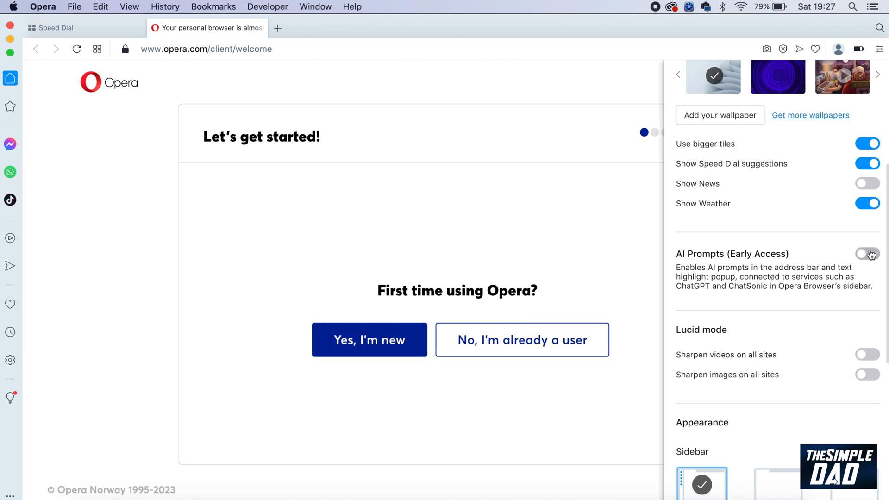
{"action": "left_click", "coordinate": [867, 253]}
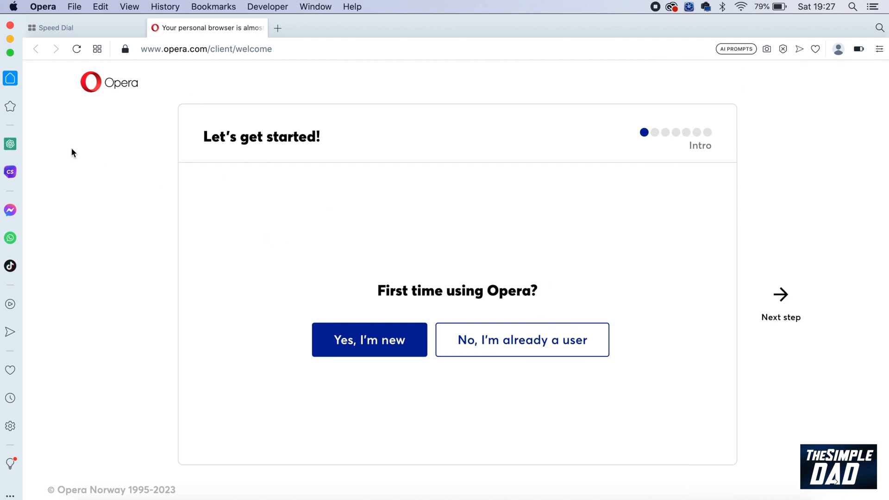
{"action": "mouse_move", "coordinate": [10, 143]}
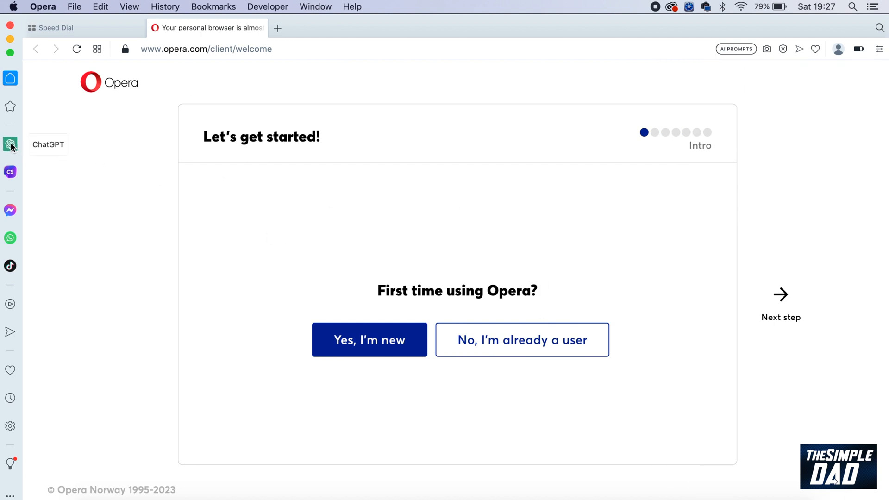
{"action": "mouse_move", "coordinate": [14, 176]}
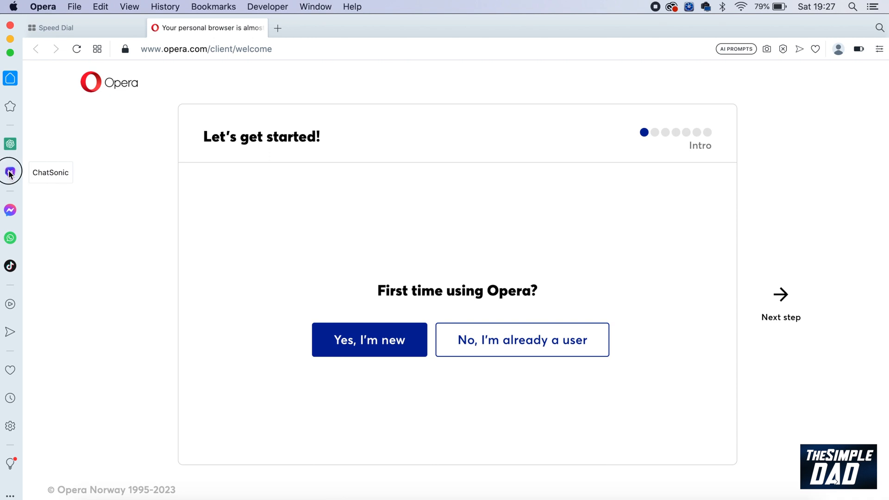
Start chatting in the ChatSonic sidebar panel and choose Sign in with Google.
{"action": "left_click", "coordinate": [11, 171]}
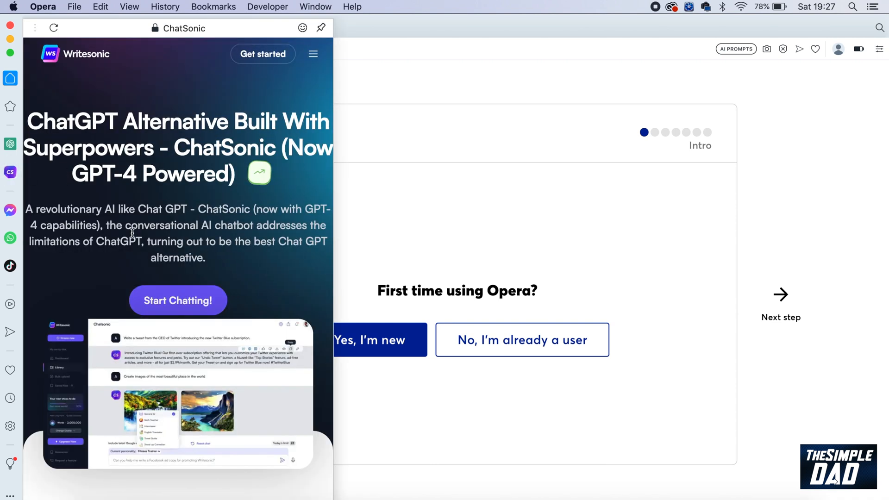
{"action": "mouse_move", "coordinate": [176, 320]}
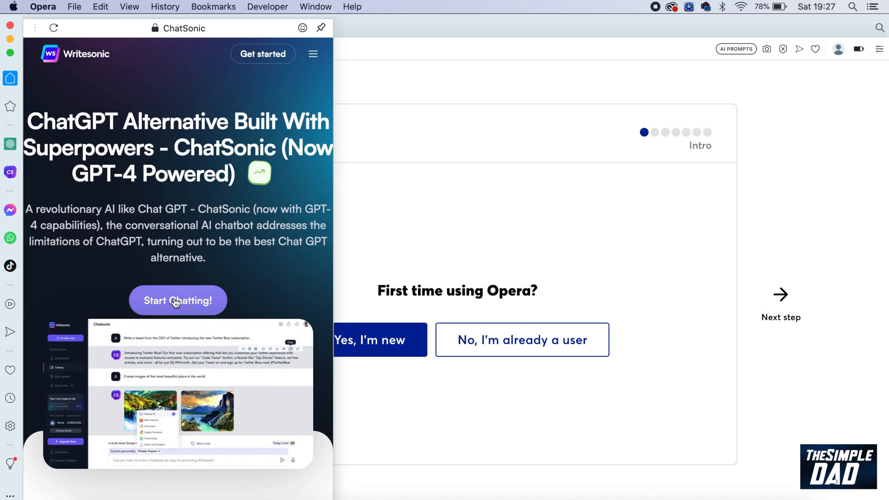
{"action": "left_click", "coordinate": [177, 300]}
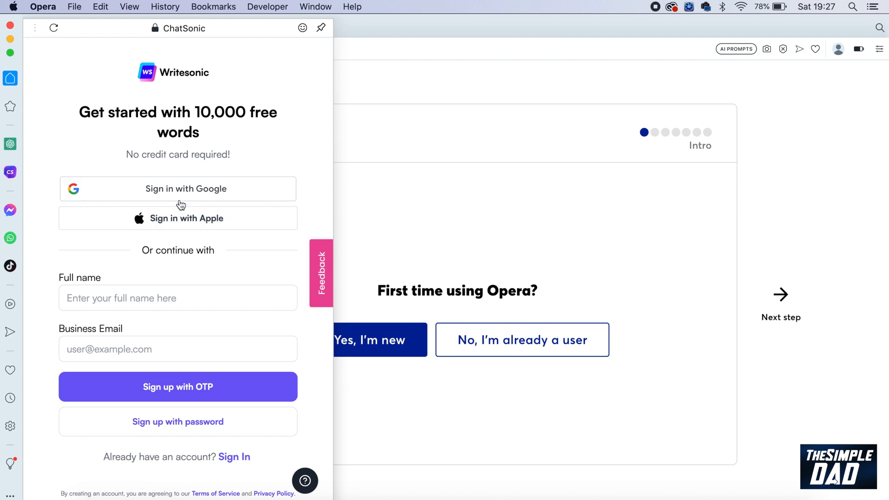
{"action": "left_click", "coordinate": [178, 188]}
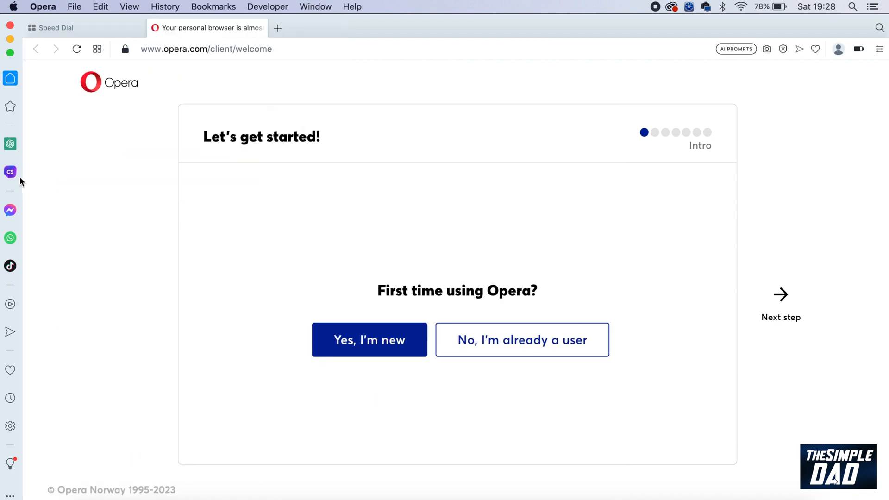
Reopen ChatSonic, skim the Features popup and continue with Let's Go!
{"action": "left_click", "coordinate": [10, 172]}
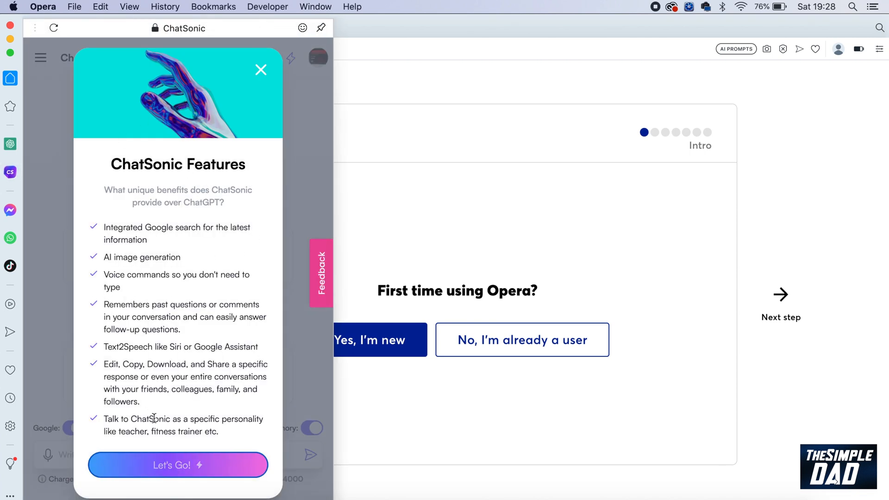
{"action": "mouse_move", "coordinate": [129, 213]}
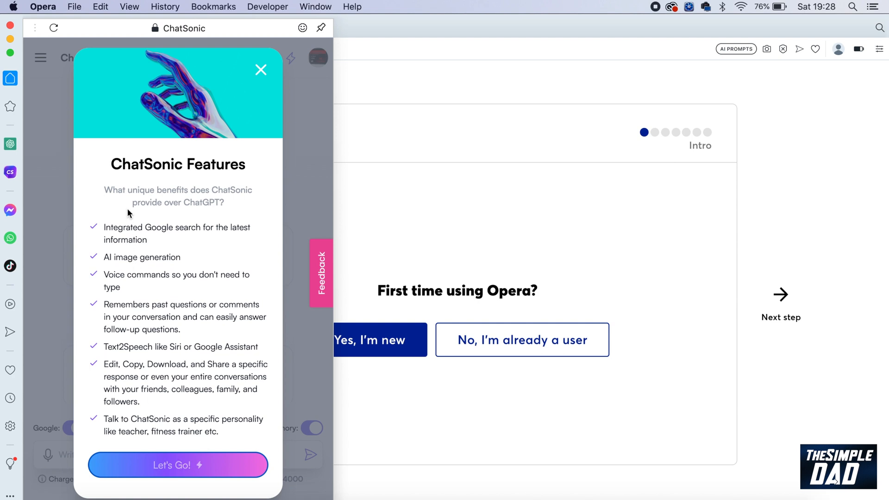
{"action": "left_click_drag", "start_coordinate": [126, 227], "coordinate": [226, 359]}
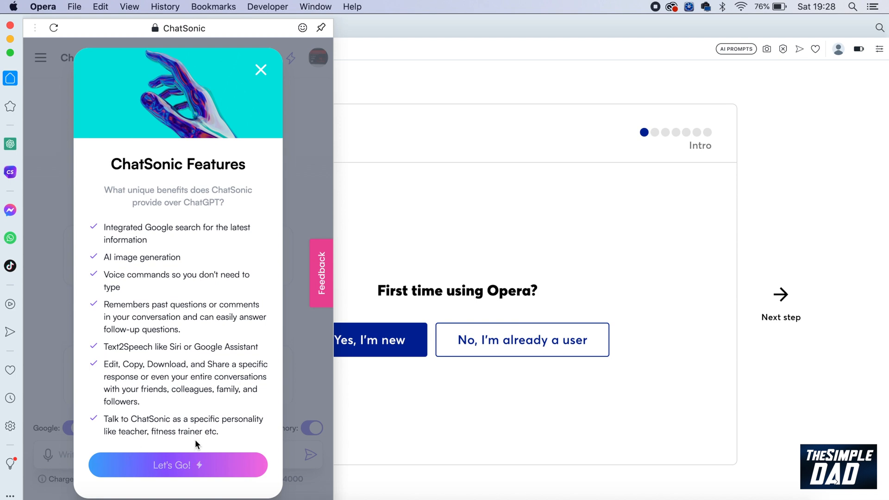
{"action": "left_click", "coordinate": [178, 465]}
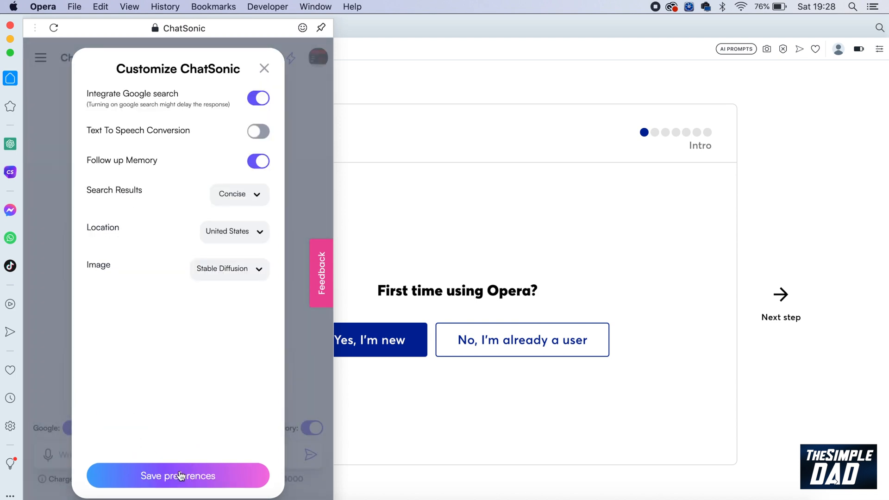
Set Location to United Kingdom, Search Results to Detailed, keep Stable Diffusion and save preferences.
{"action": "left_click", "coordinate": [233, 232]}
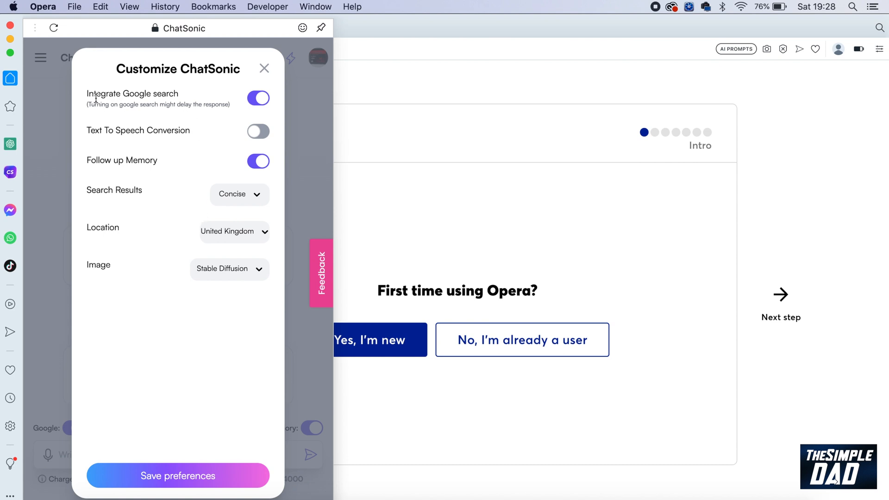
{"action": "mouse_move", "coordinate": [156, 121]}
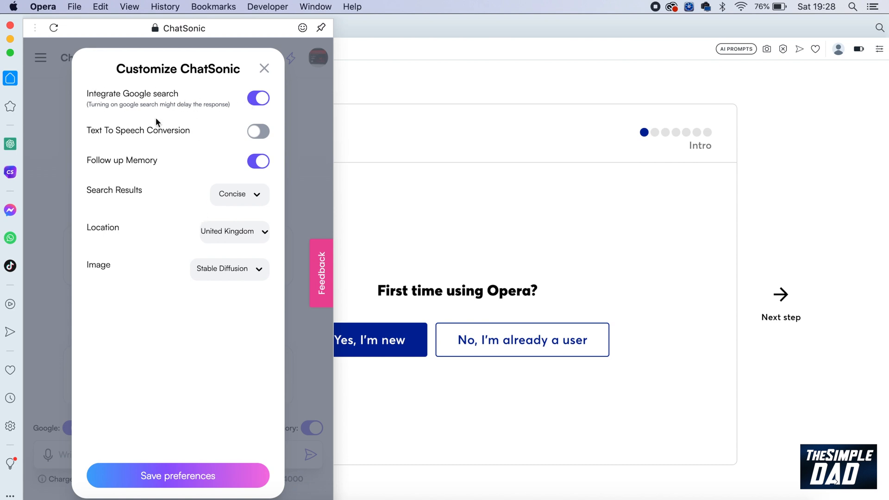
{"action": "mouse_move", "coordinate": [165, 142]}
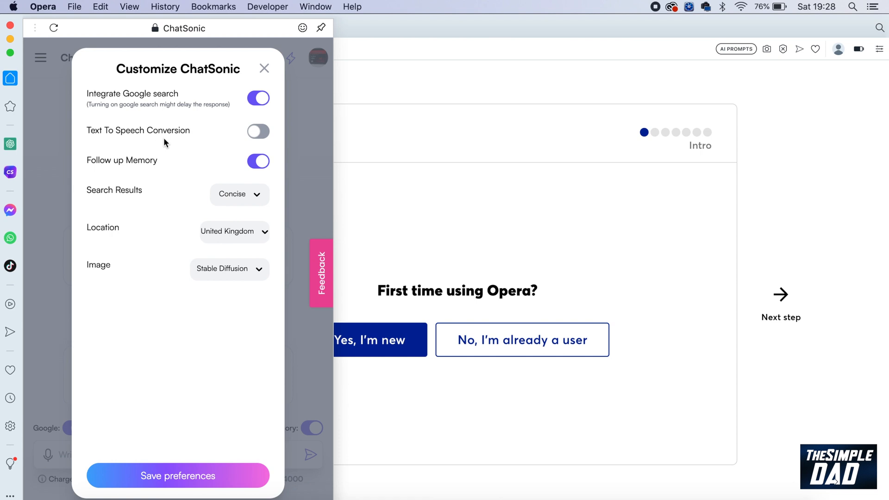
{"action": "mouse_move", "coordinate": [163, 166]}
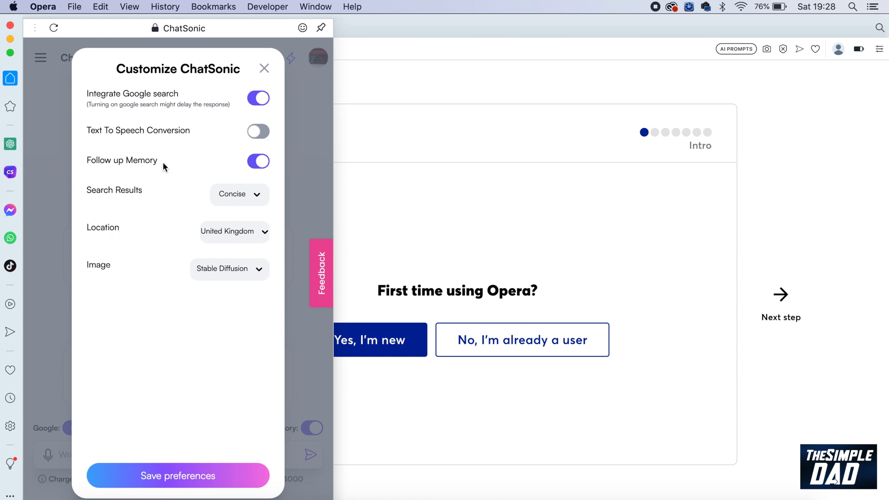
{"action": "mouse_move", "coordinate": [162, 173]}
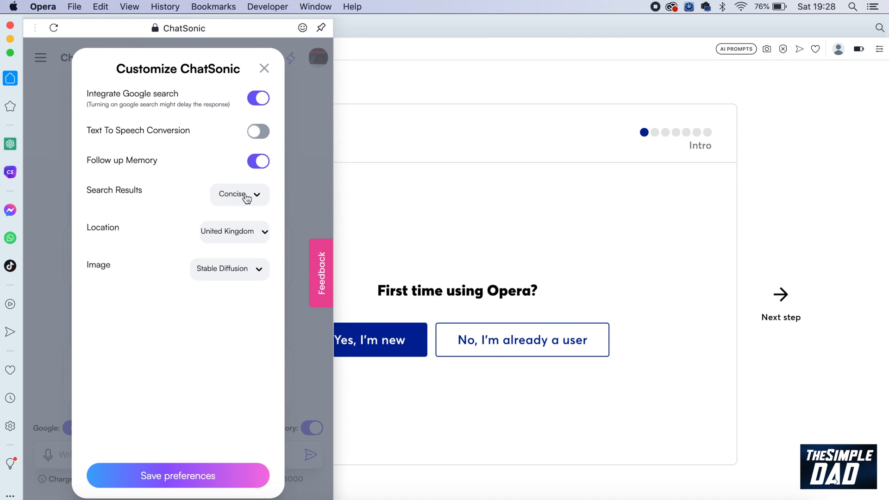
{"action": "left_click", "coordinate": [239, 195]}
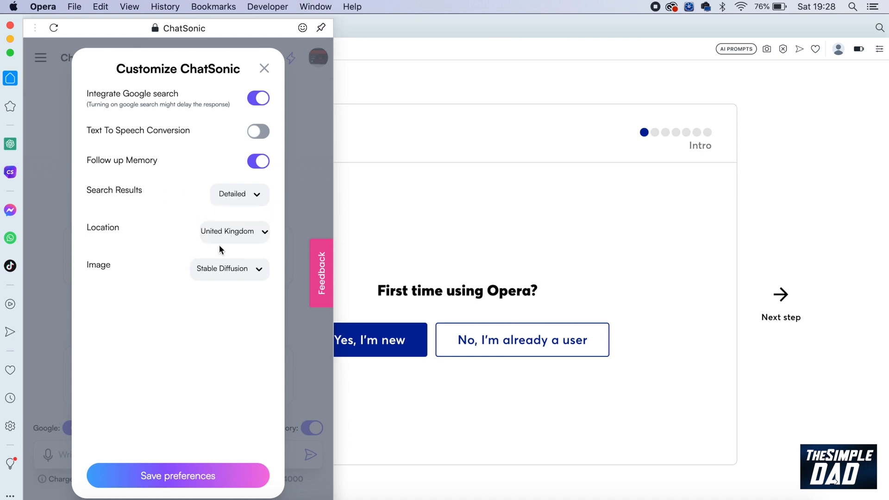
{"action": "left_click", "coordinate": [234, 232]}
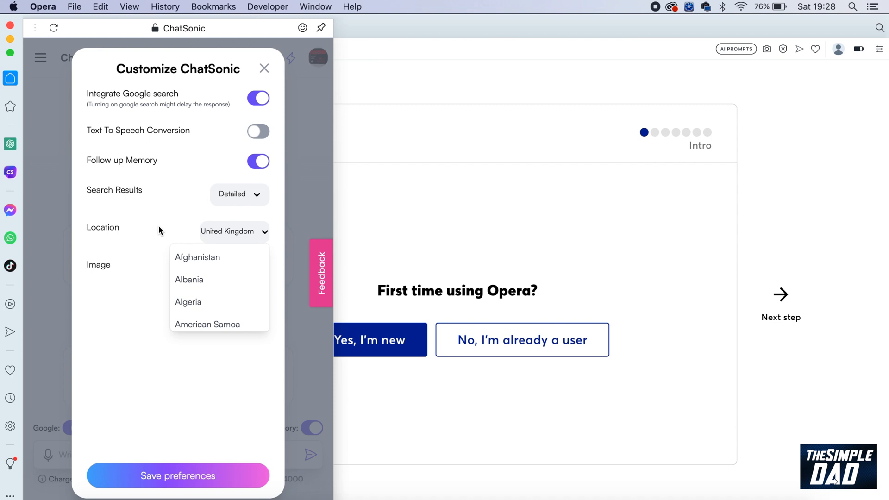
{"action": "left_click", "coordinate": [229, 268]}
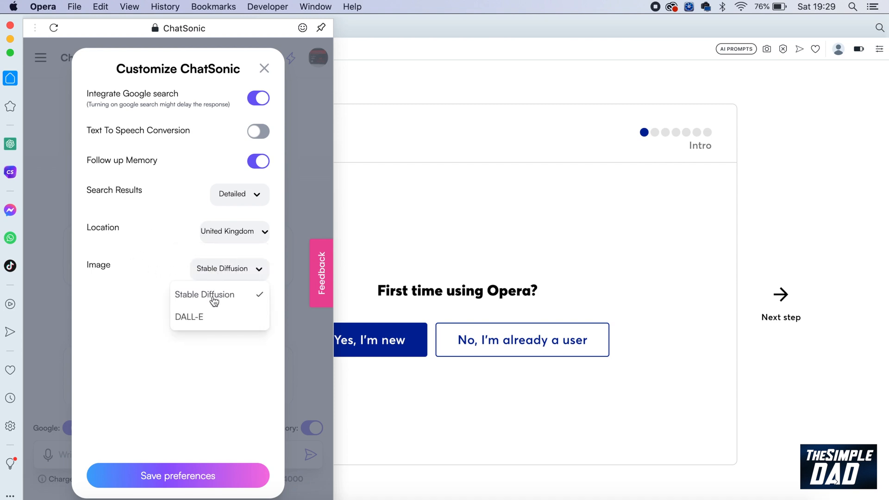
{"action": "mouse_move", "coordinate": [231, 304]}
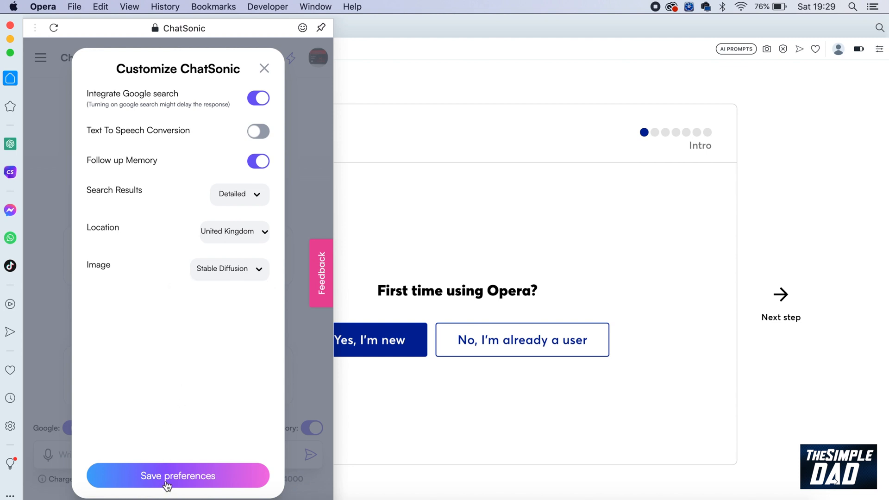
{"action": "left_click", "coordinate": [175, 476]}
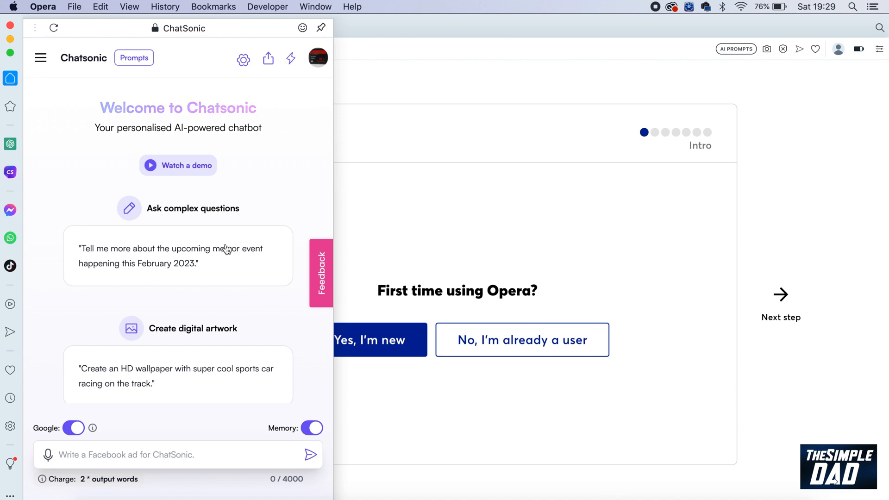
Send ChatSonic a request for a YouTube script on disabling extreme alerts on iPhone.
{"action": "scroll", "scroll_direction": "down", "scroll_amount": 3}
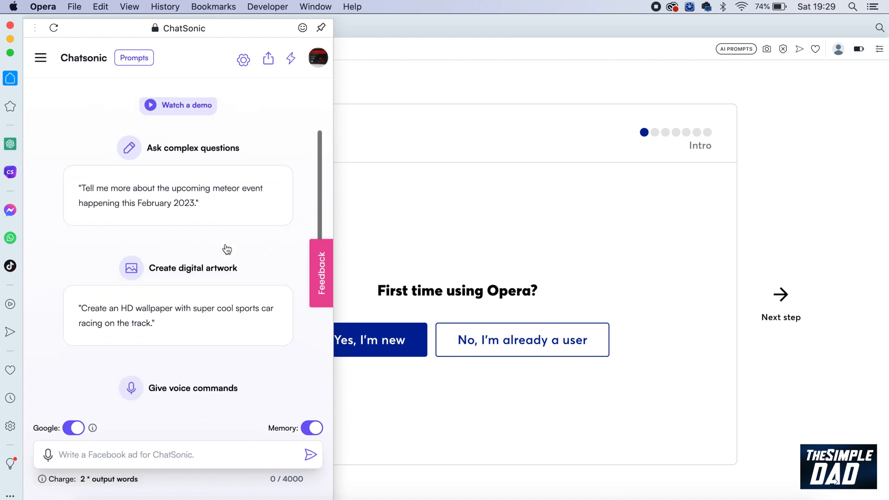
{"action": "scroll", "scroll_direction": "down", "scroll_amount": 3}
{"action": "type", "text": "Create me a youtube script to disable extreme alerts on iphone"}
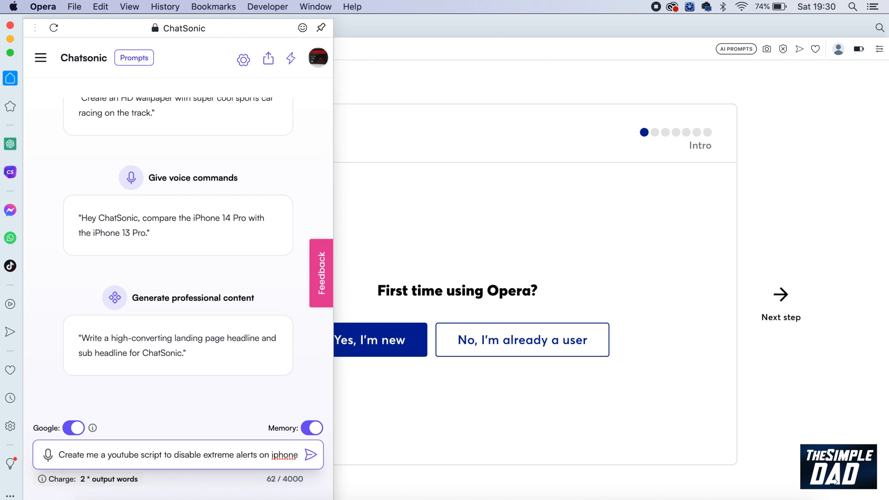
{"action": "mouse_move", "coordinate": [241, 462]}
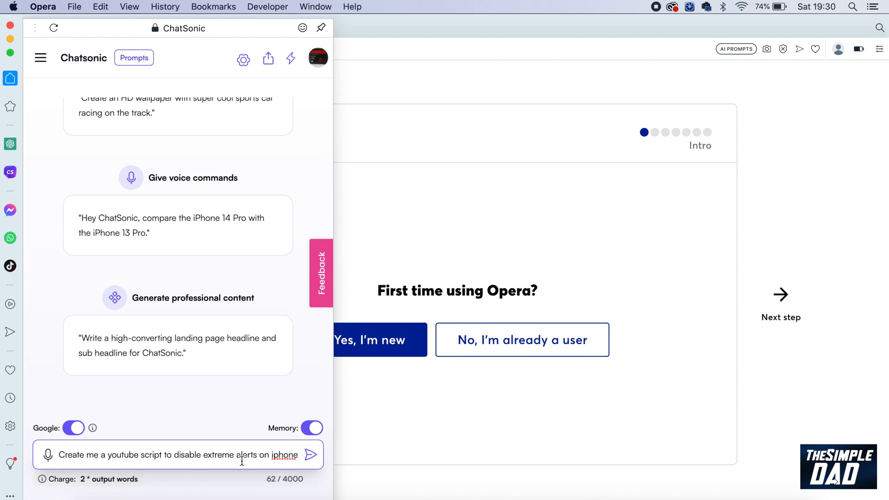
{"action": "left_click", "coordinate": [309, 455]}
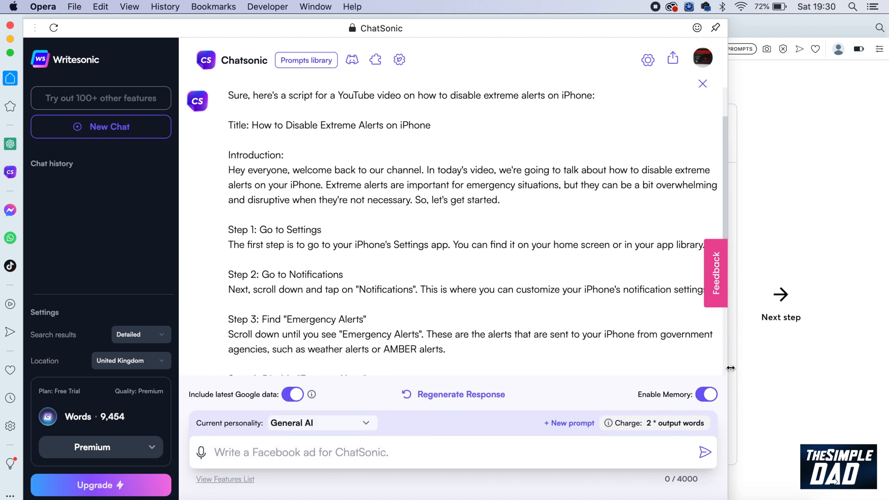
Scroll the generated script down to its final steps and conclusion.
{"action": "scroll", "scroll_direction": "down", "scroll_amount": 3}
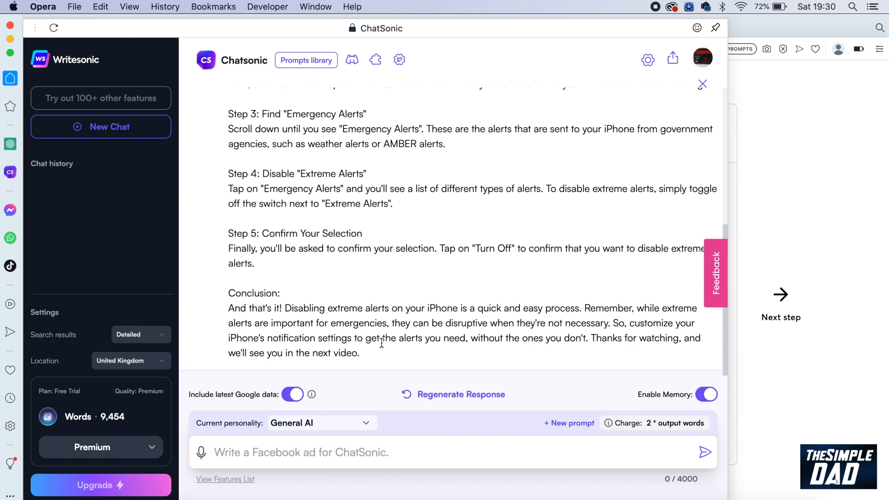